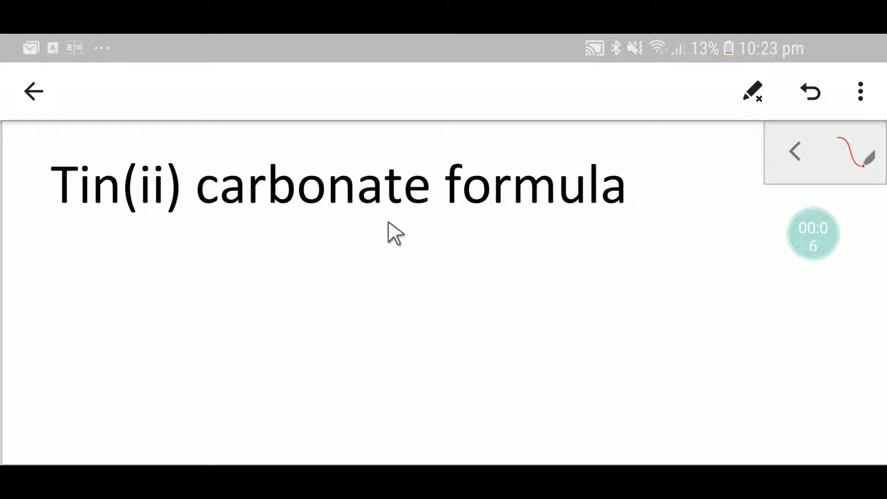
{"action": "mouse_move", "coordinate": [311, 224]}
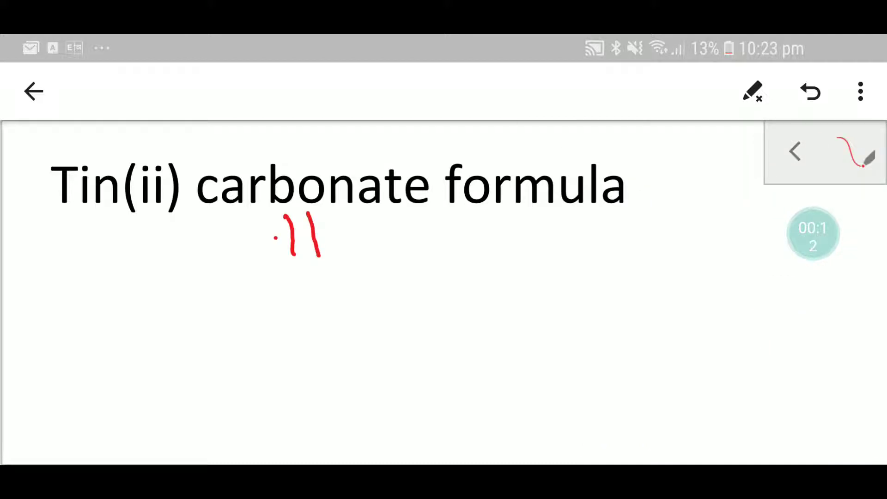
Write CO3 2− below the carbonate arrow and Sn 2+ below 'Tin(ii)' in red.
{"action": "left_click_drag", "start_coordinate": [308, 288], "coordinate": [373, 333]}
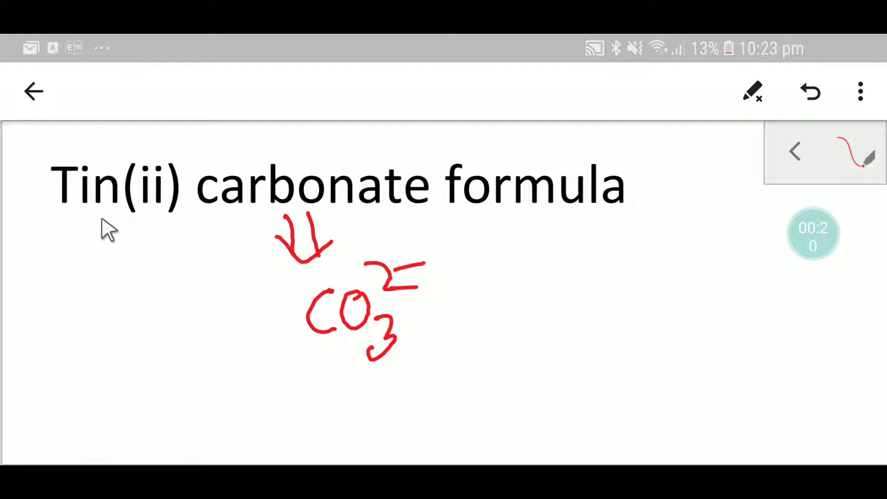
{"action": "left_click_drag", "start_coordinate": [53, 229], "coordinate": [164, 260]}
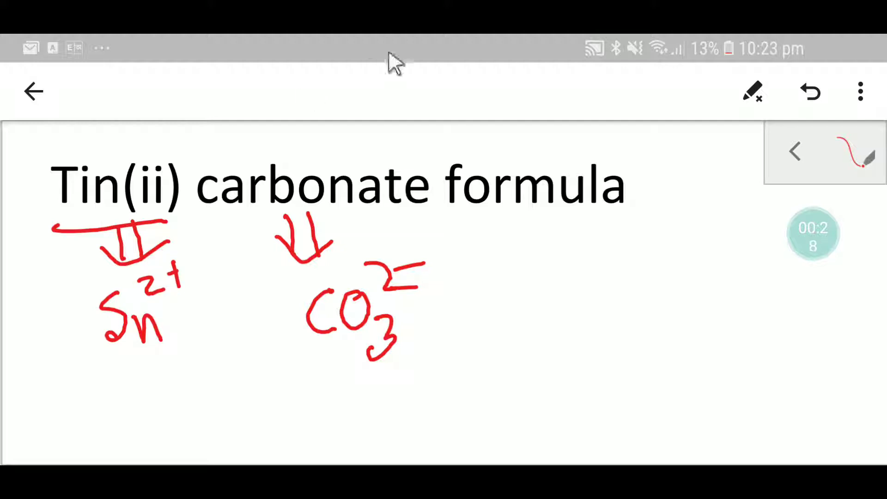
{"action": "mouse_move", "coordinate": [144, 184]}
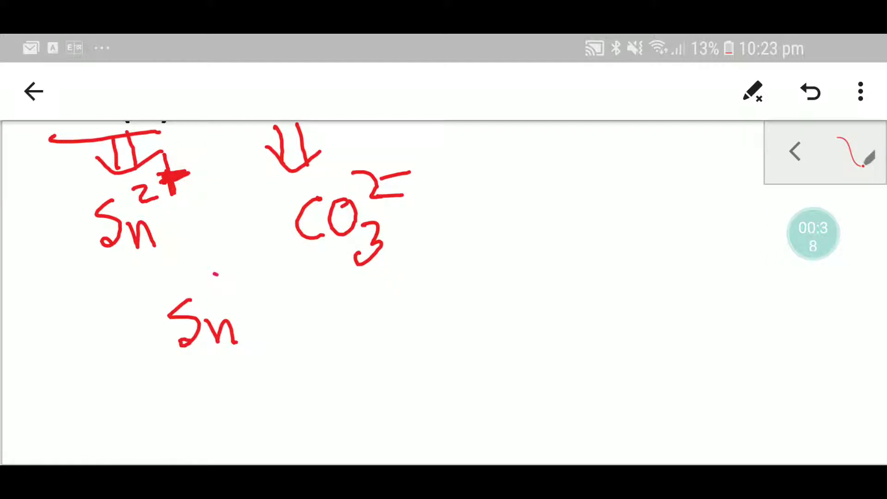
Handwrite 'Sn 2+ CO3 2−' side by side on a new red line.
{"action": "left_click_drag", "start_coordinate": [215, 272], "coordinate": [305, 328]}
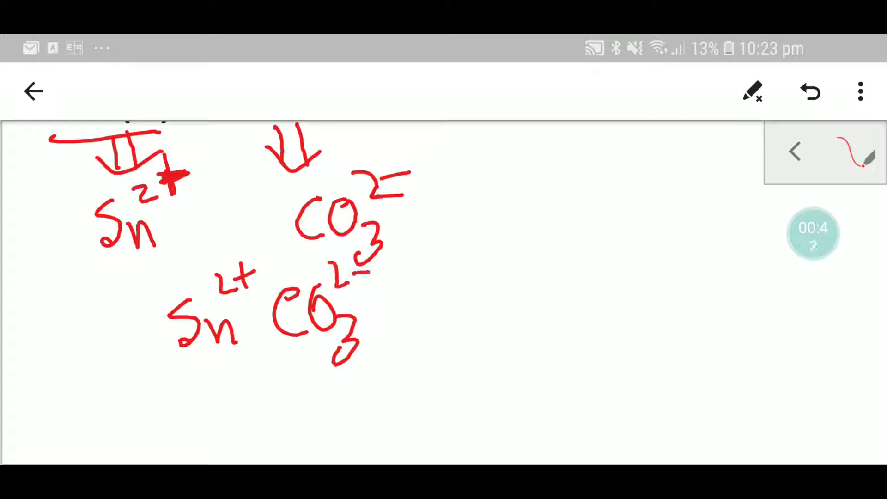
{"action": "left_click_drag", "start_coordinate": [401, 300], "coordinate": [498, 345]}
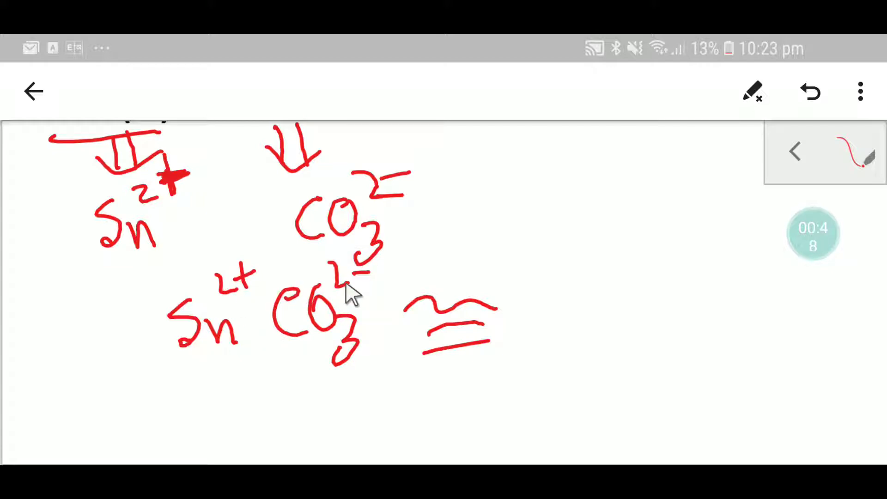
Handwrite SnCO3 in red to the right of the equivalence sign.
{"action": "left_click_drag", "start_coordinate": [560, 266], "coordinate": [551, 333]}
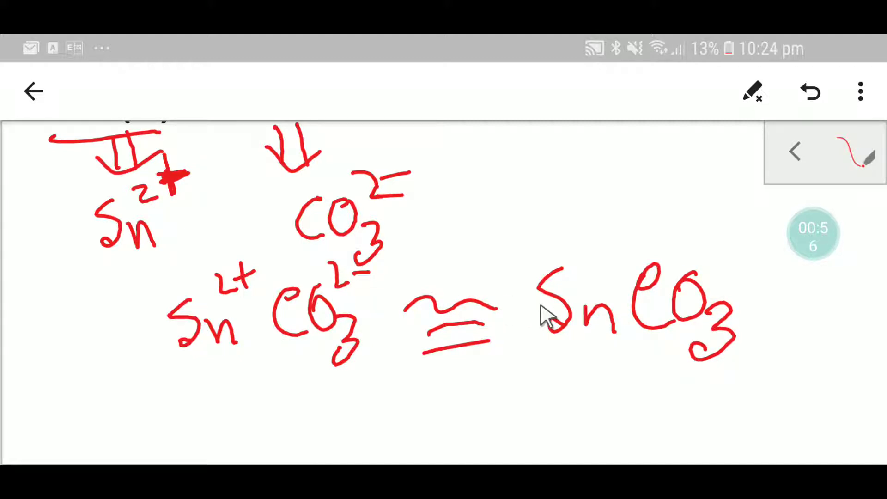
{"action": "mouse_move", "coordinate": [597, 345]}
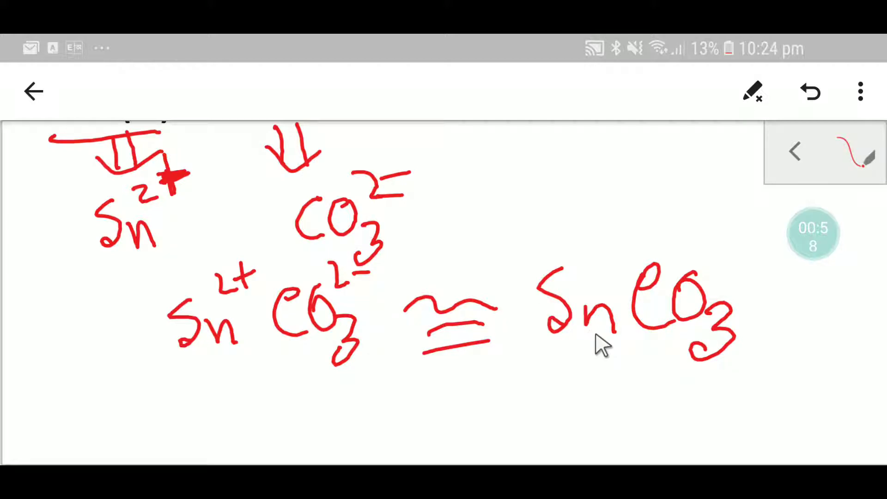